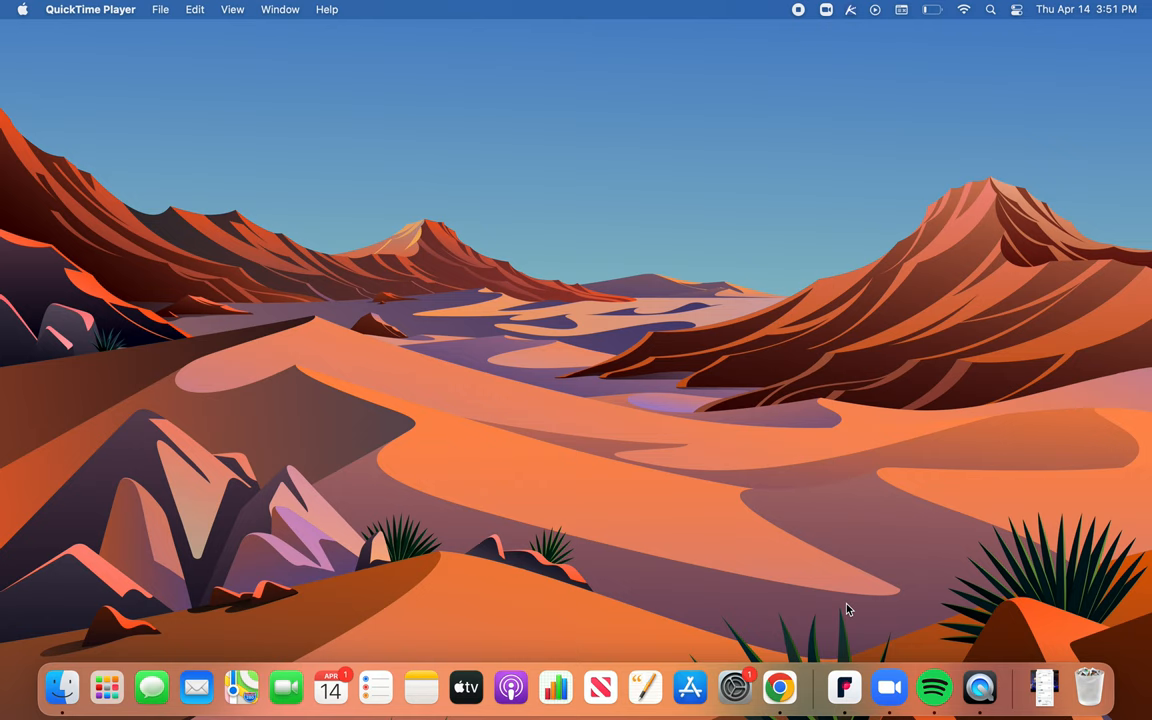
- Launch Chrome and search Google for 'load up loader portal'
left_click(780, 688)
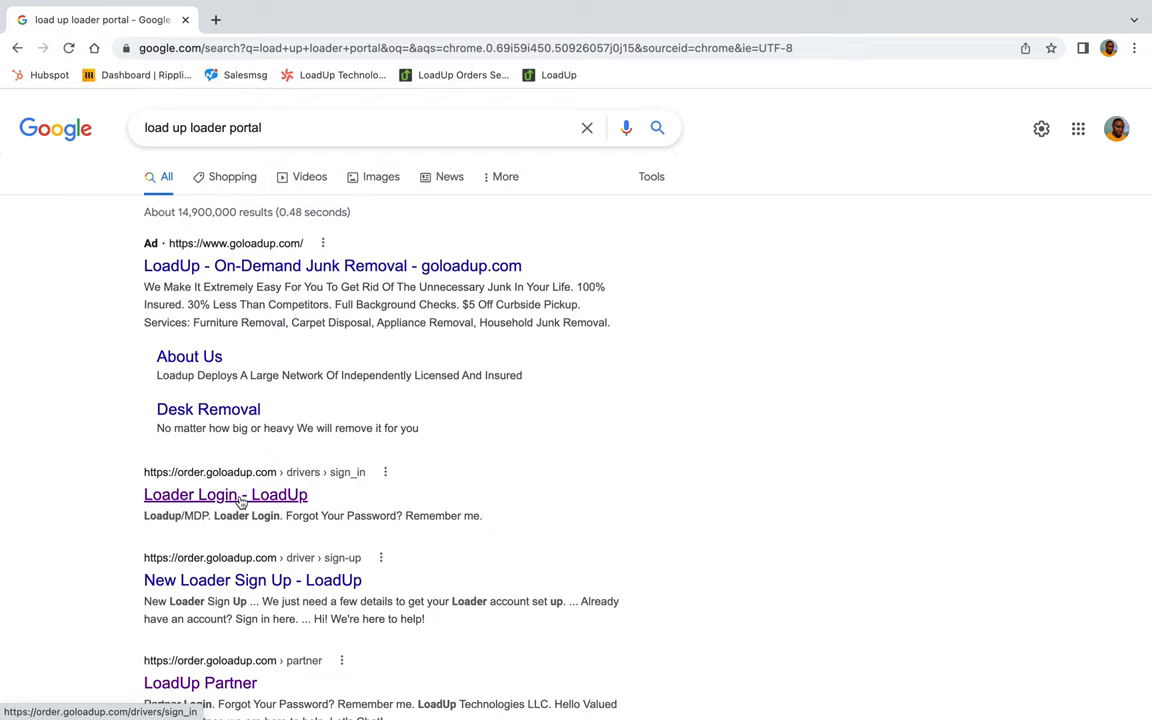
- Go to the LoadUp Loader Login result and fill in the 'kjack' email and password
left_click(224, 494)
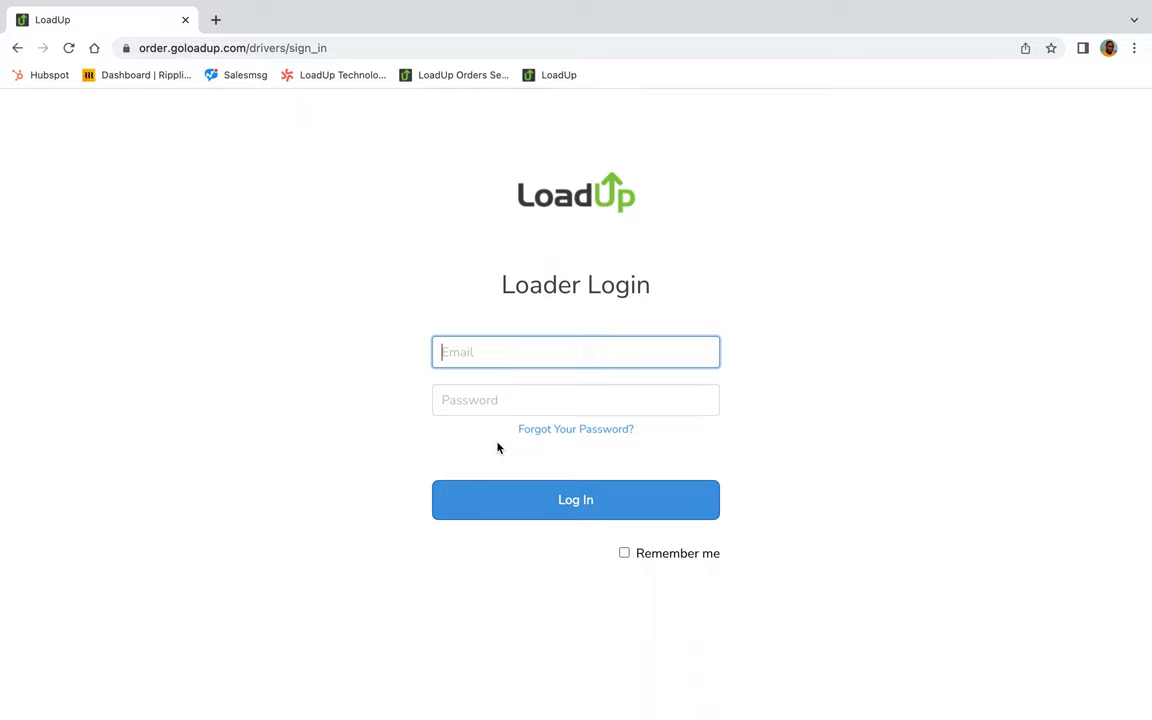
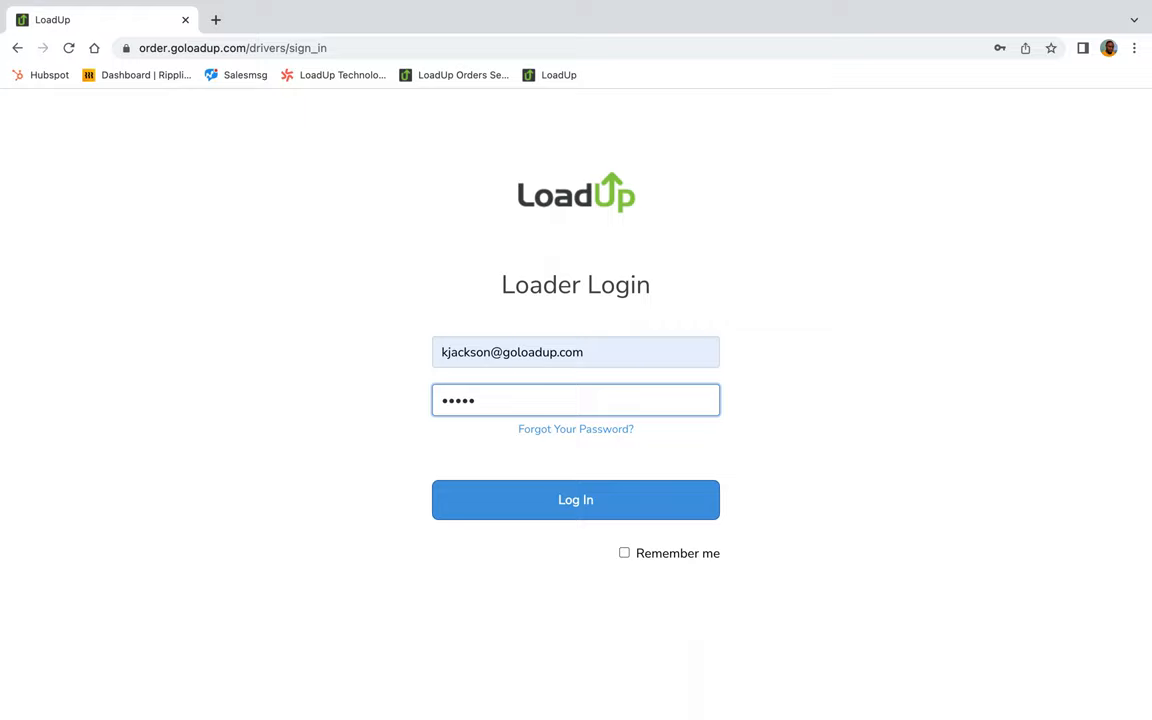
- Sign in and review the dashboard rankings and $765,055.22 paid, then the Orders menu
left_click(576, 500)
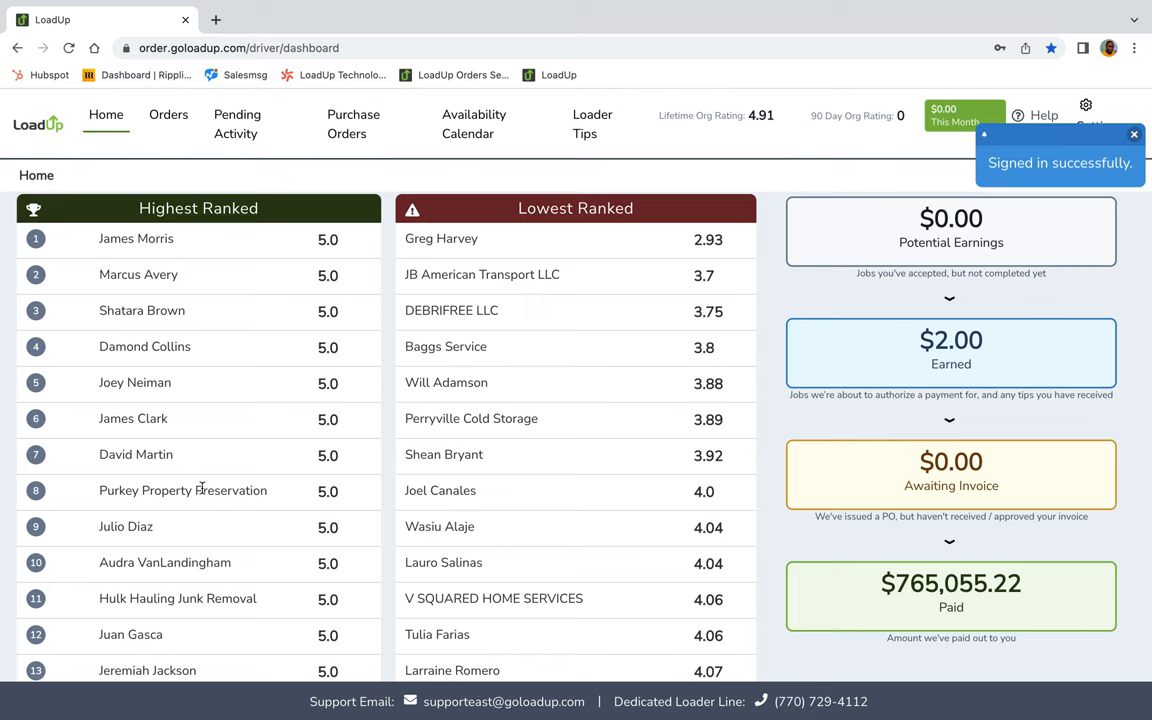
mouse_move(924, 292)
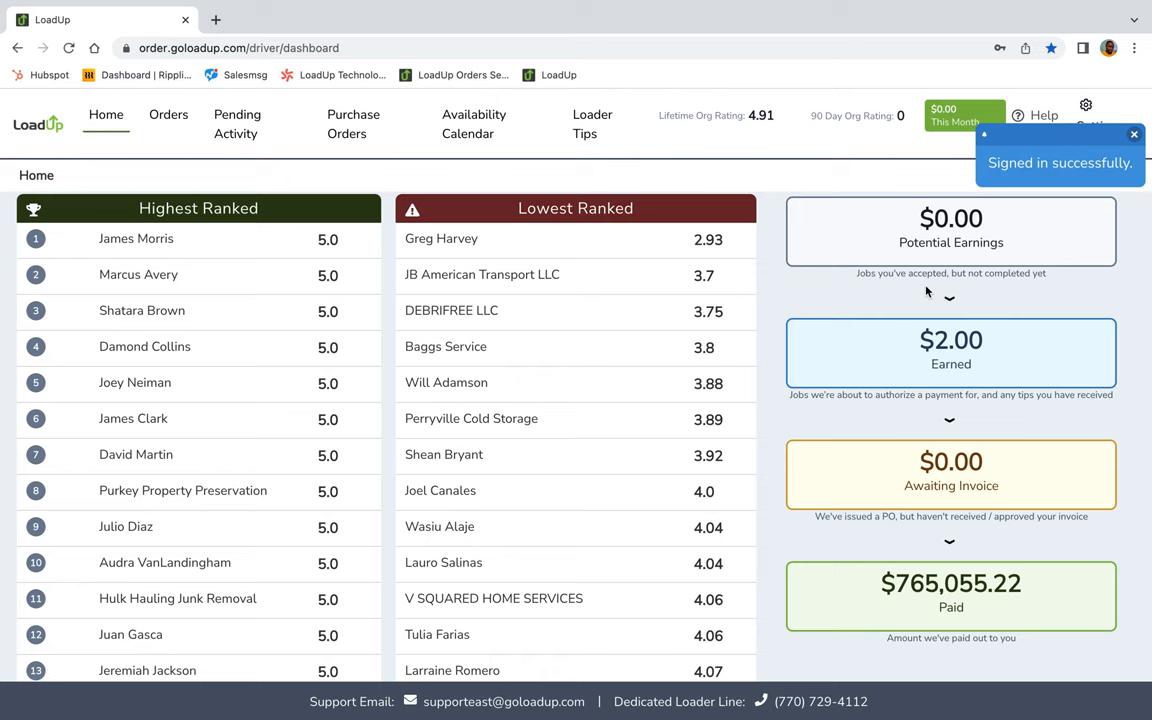
mouse_move(874, 360)
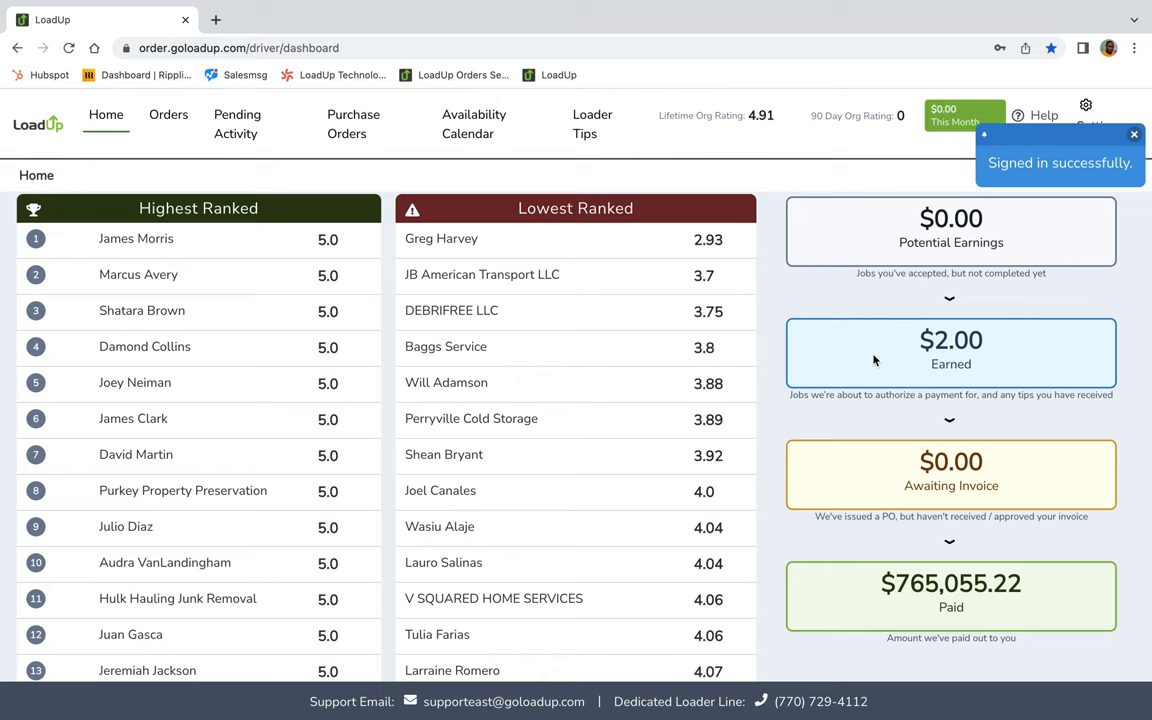
mouse_move(870, 480)
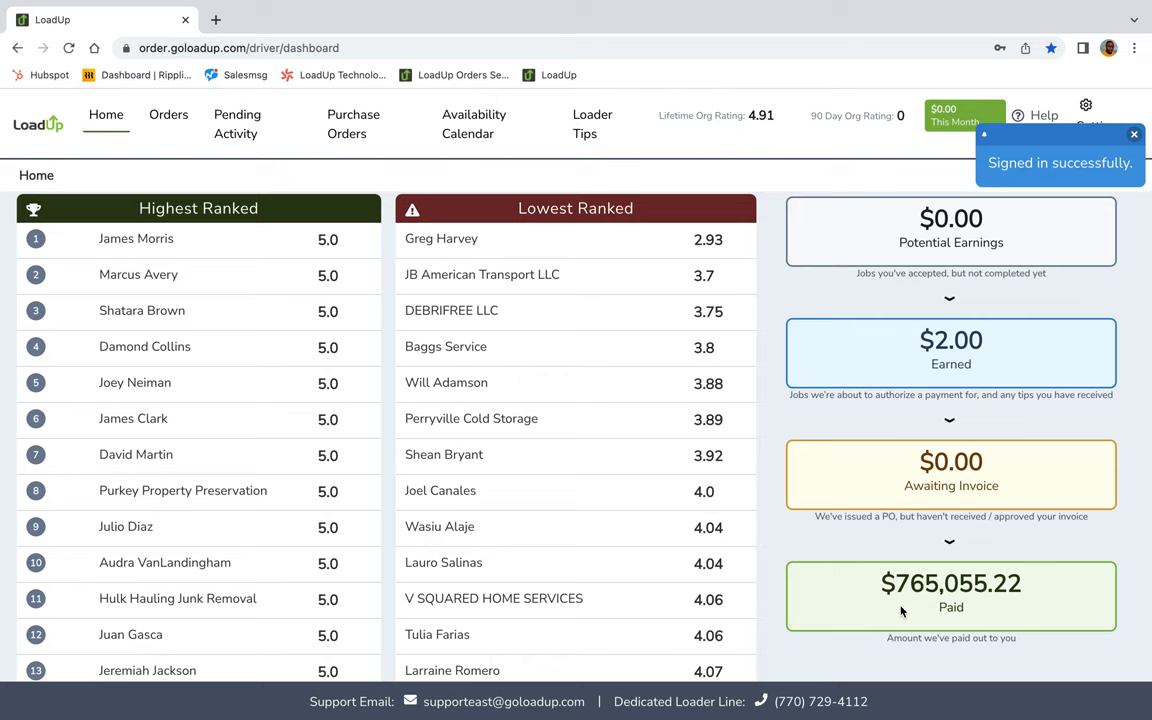
mouse_move(628, 440)
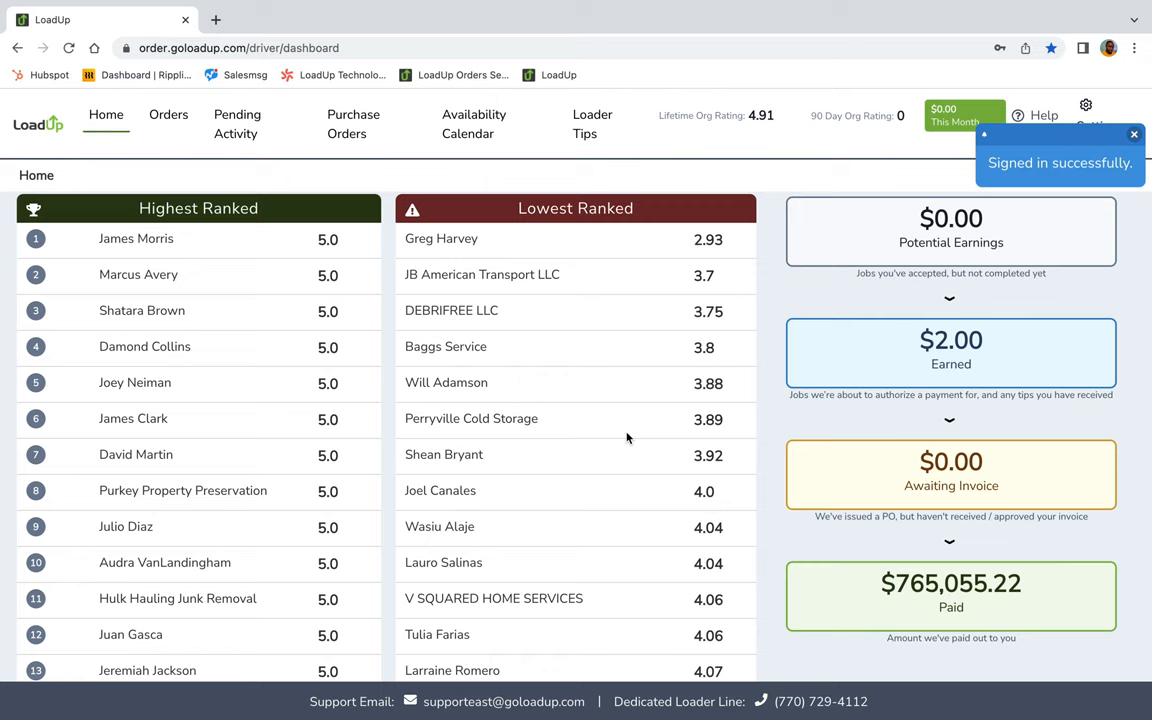
left_click(168, 114)
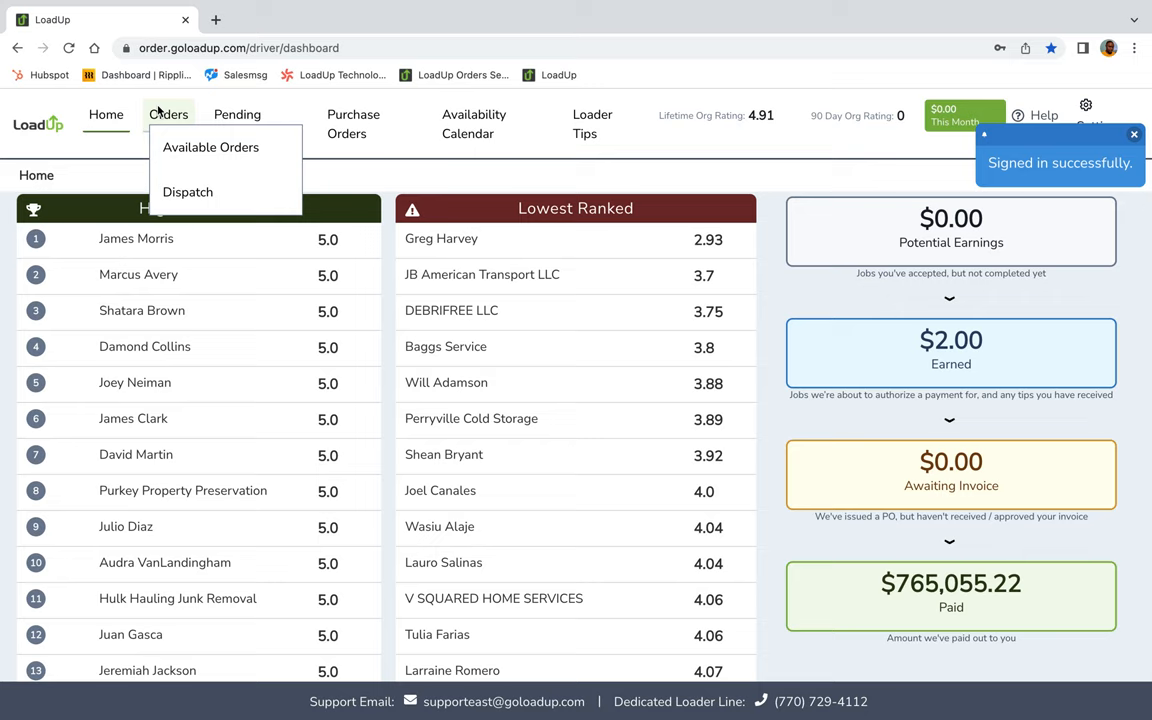
- View Pending Activity, listing one $2.00 feedback incentive from 9 months ago
left_click(236, 124)
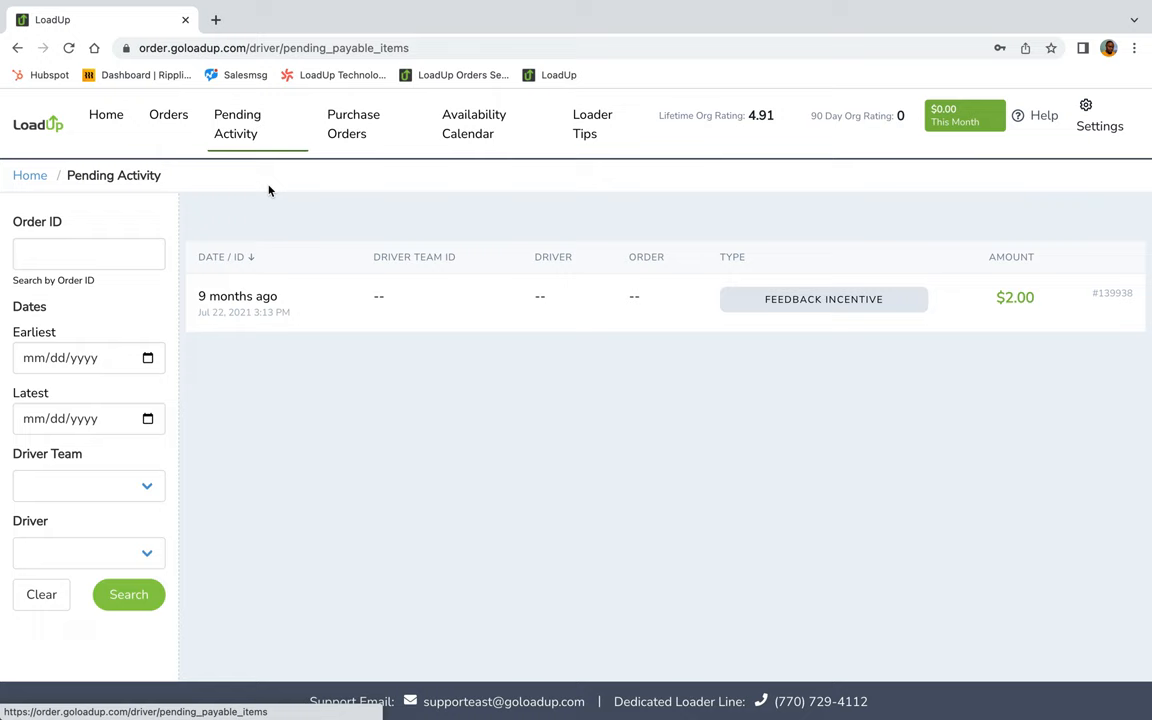
mouse_move(360, 324)
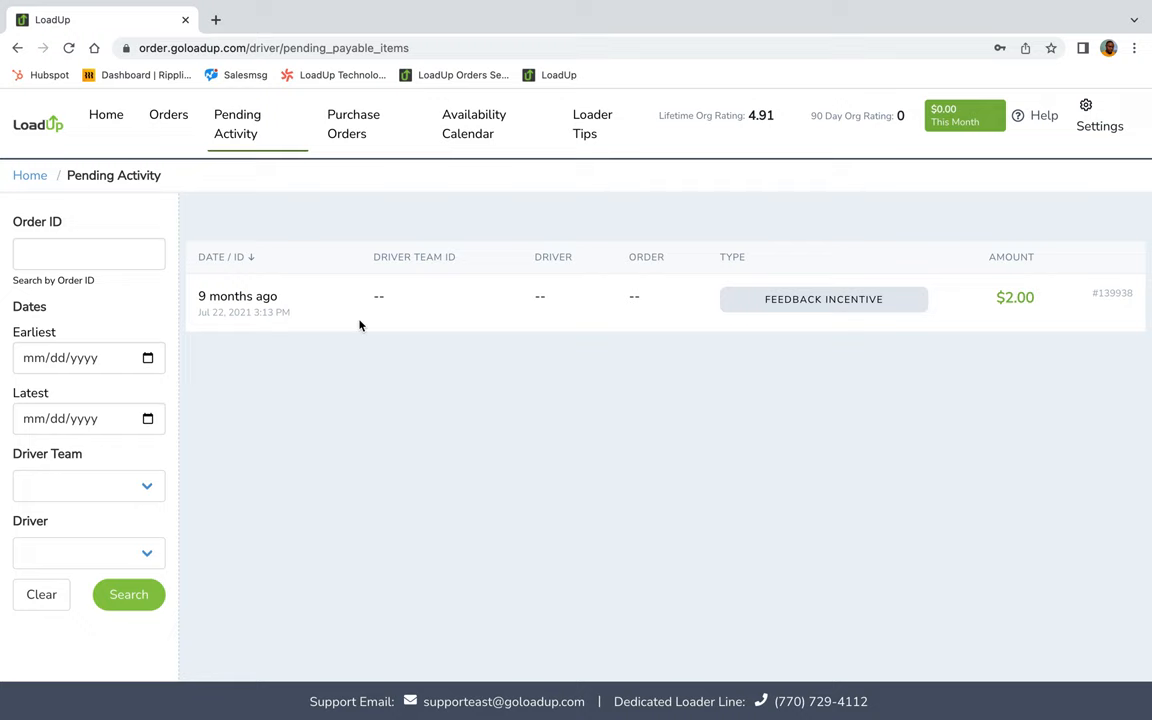
mouse_move(504, 340)
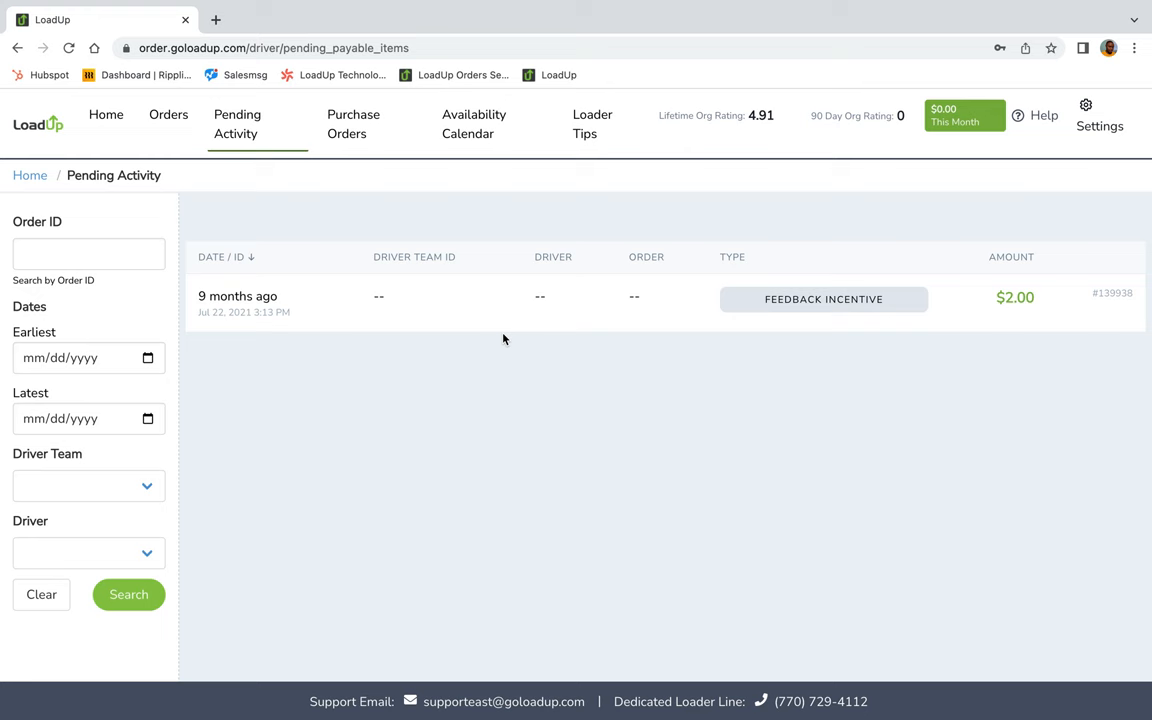
- View the closed Purchase Orders list starting with 17251, then the Atlanta Availability Calendar
left_click(352, 124)
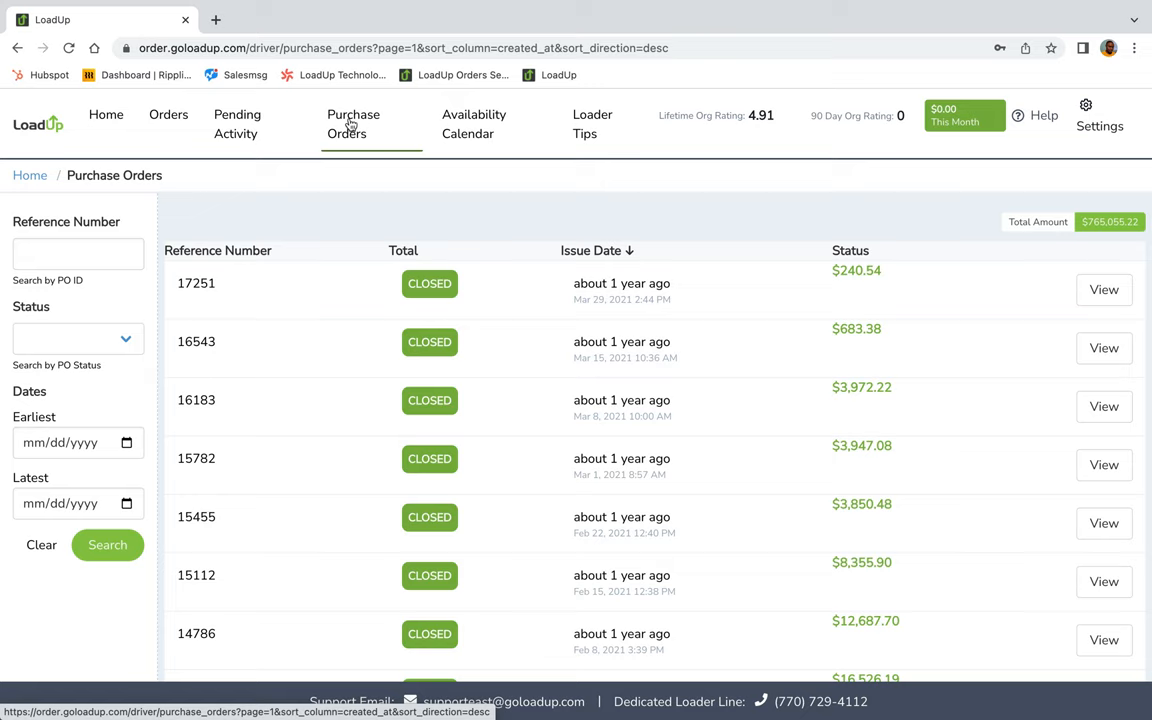
mouse_move(494, 308)
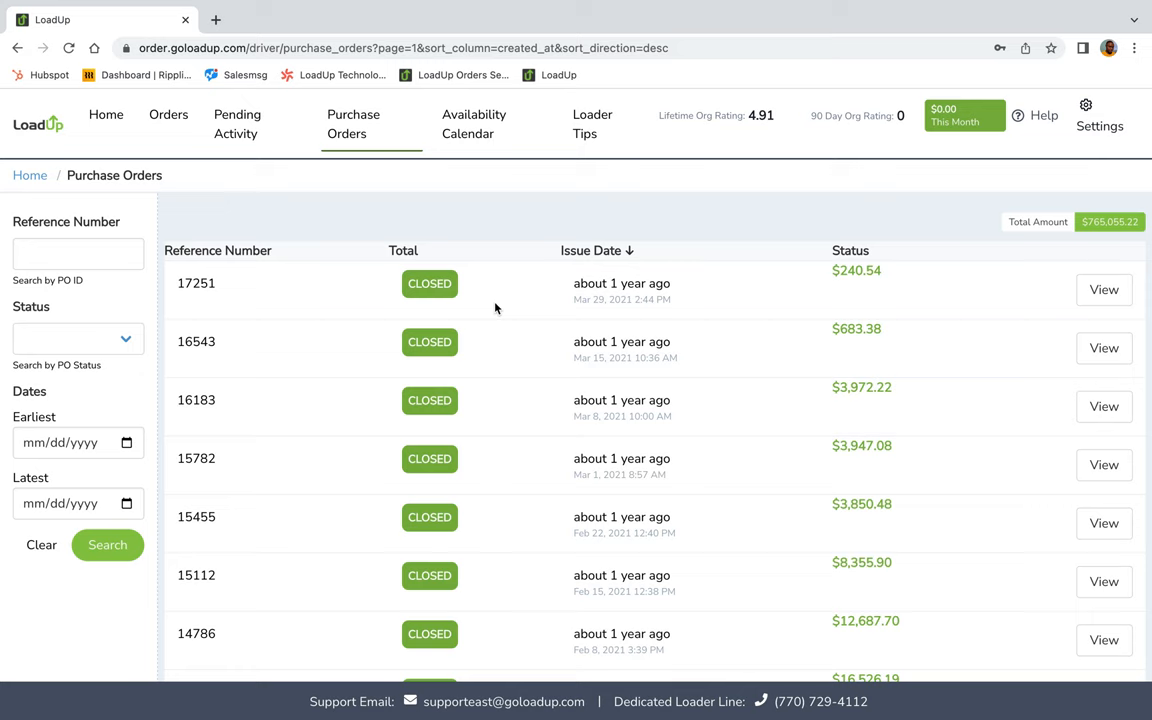
left_click(472, 124)
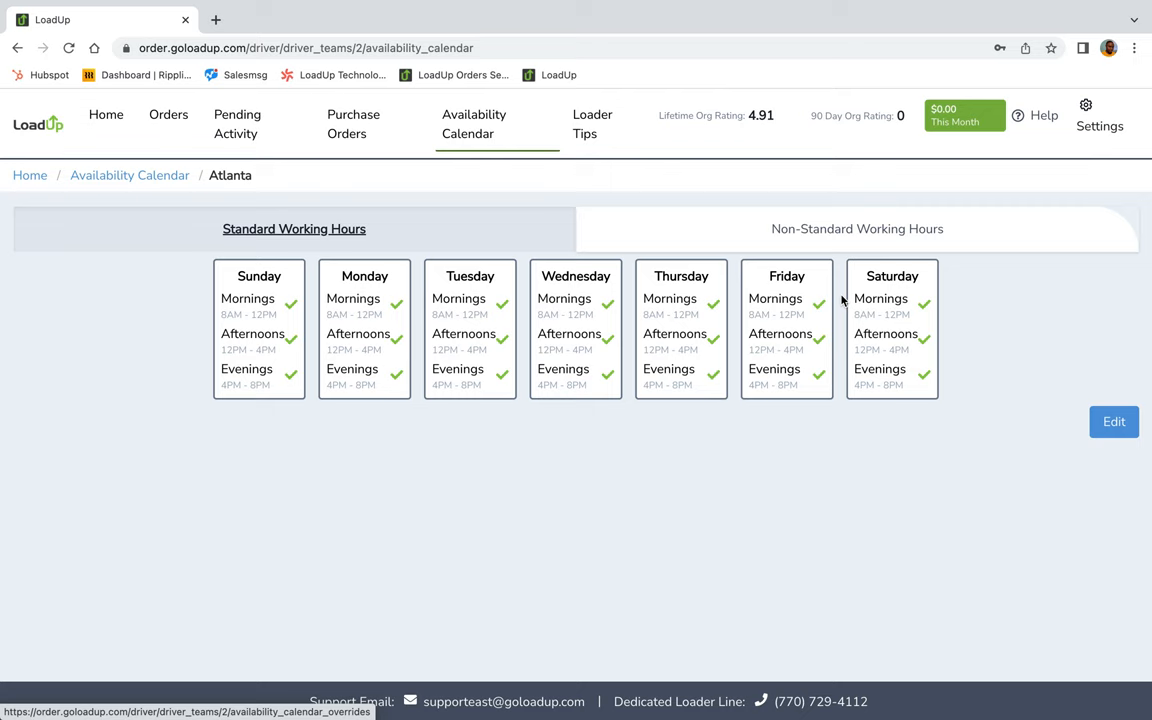
mouse_move(392, 378)
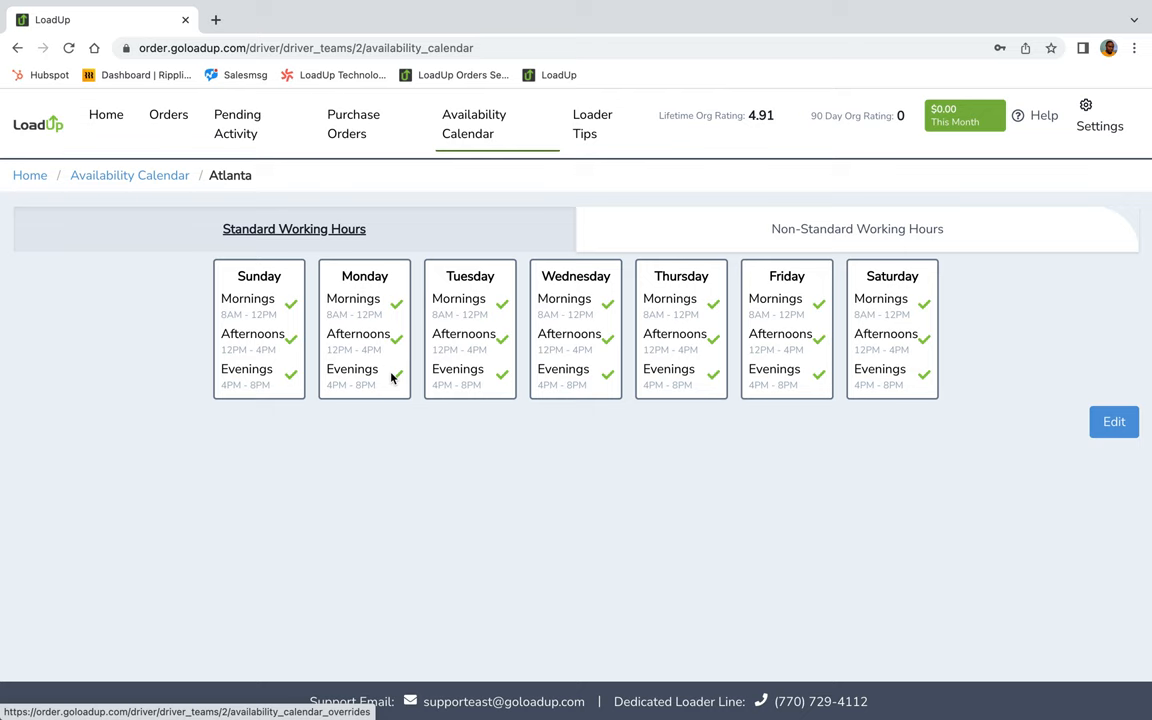
- Edit the Atlanta calendar to remove Sunday and Monday availability and save it
left_click(1112, 420)
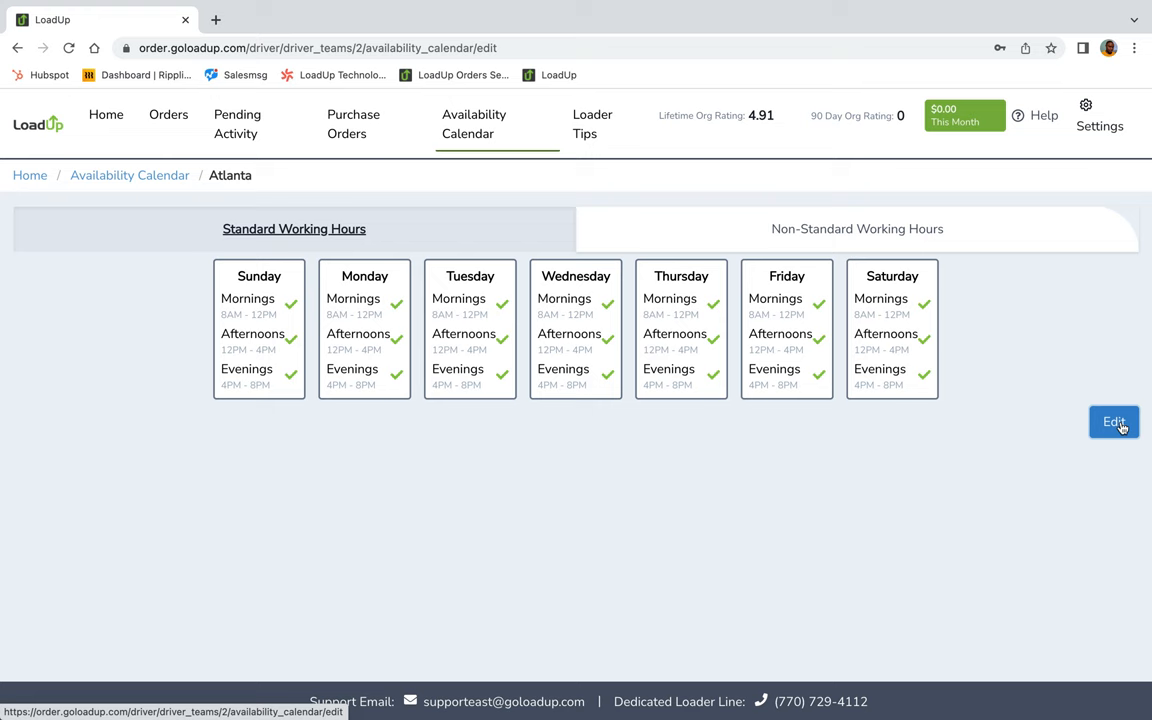
left_click(1112, 420)
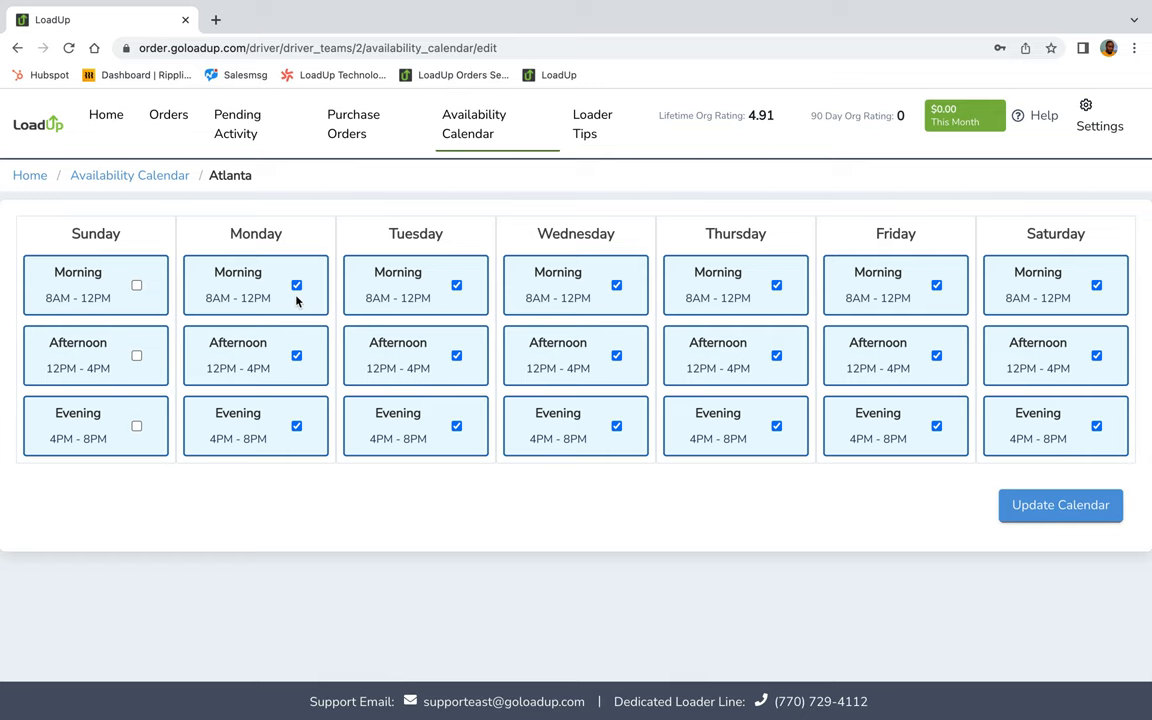
left_click(1060, 504)
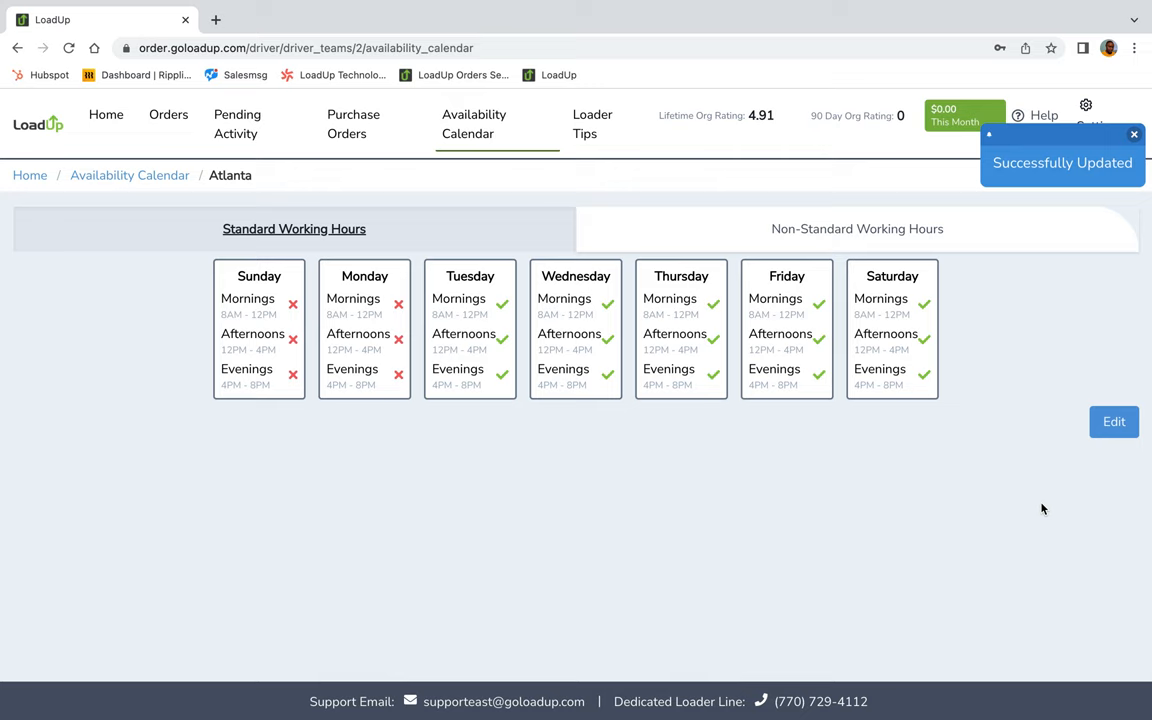
- Re-edit the calendar so every day's morning, afternoon and evening slots are available, and save
left_click(1114, 420)
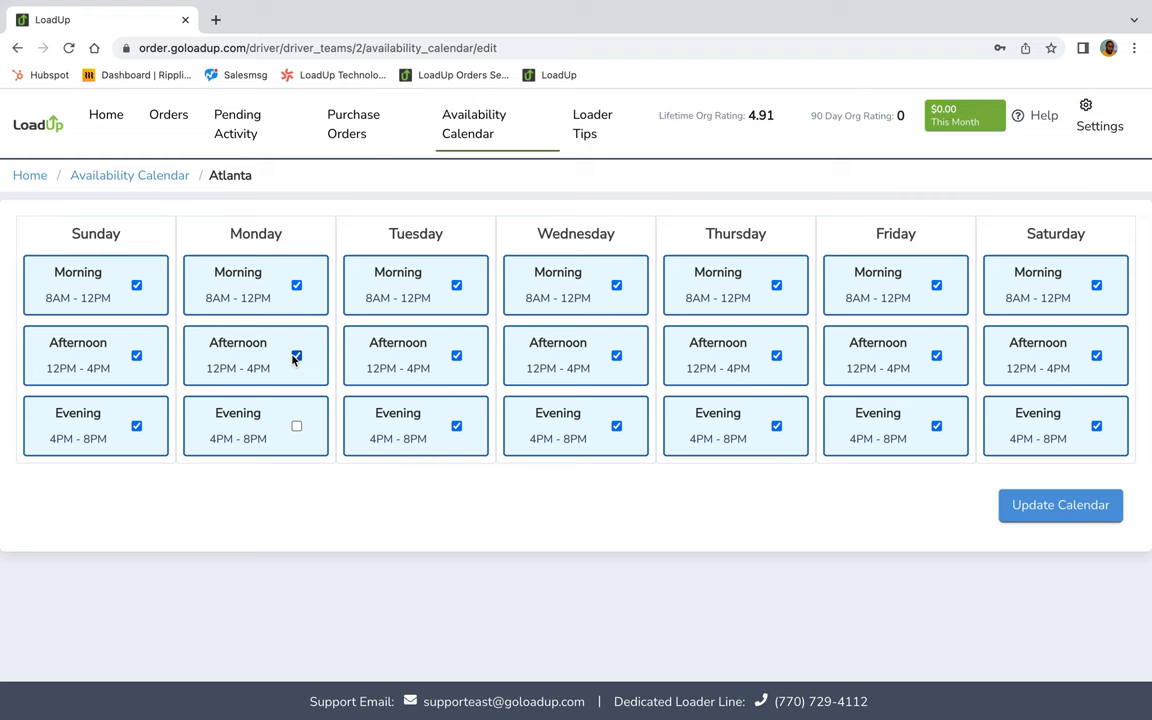
left_click(1060, 504)
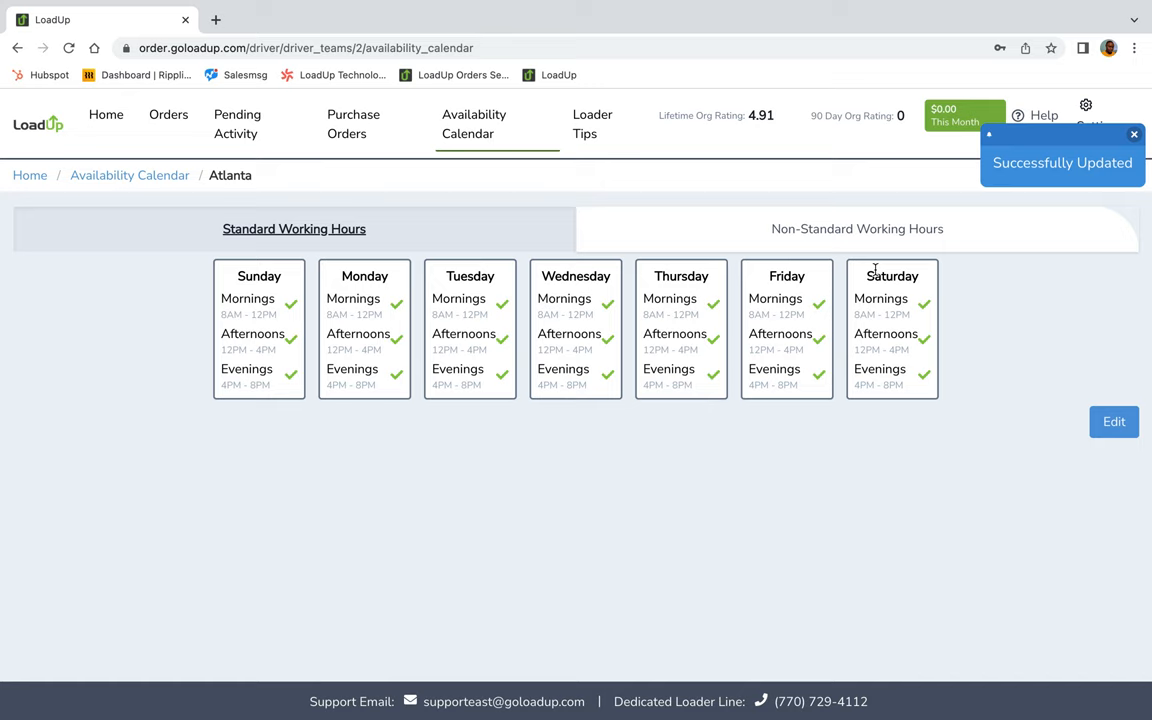
- View the empty Loader Tips page, then bring up the account and sign-out options
left_click(592, 124)
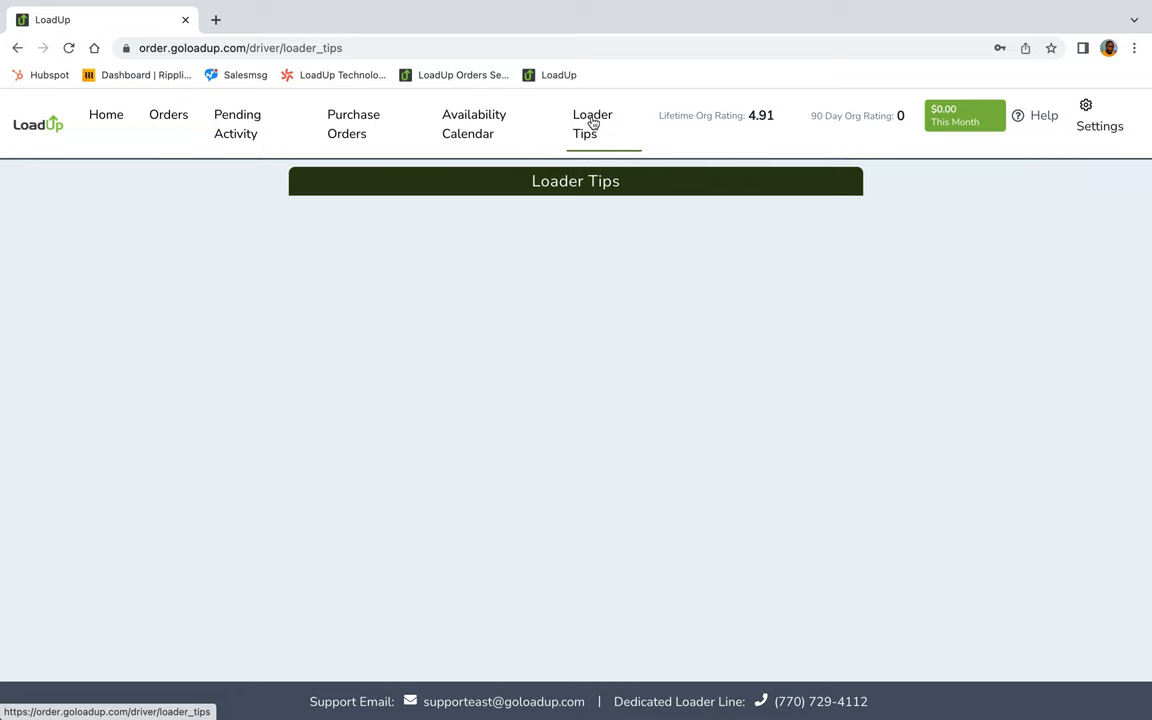
mouse_move(612, 288)
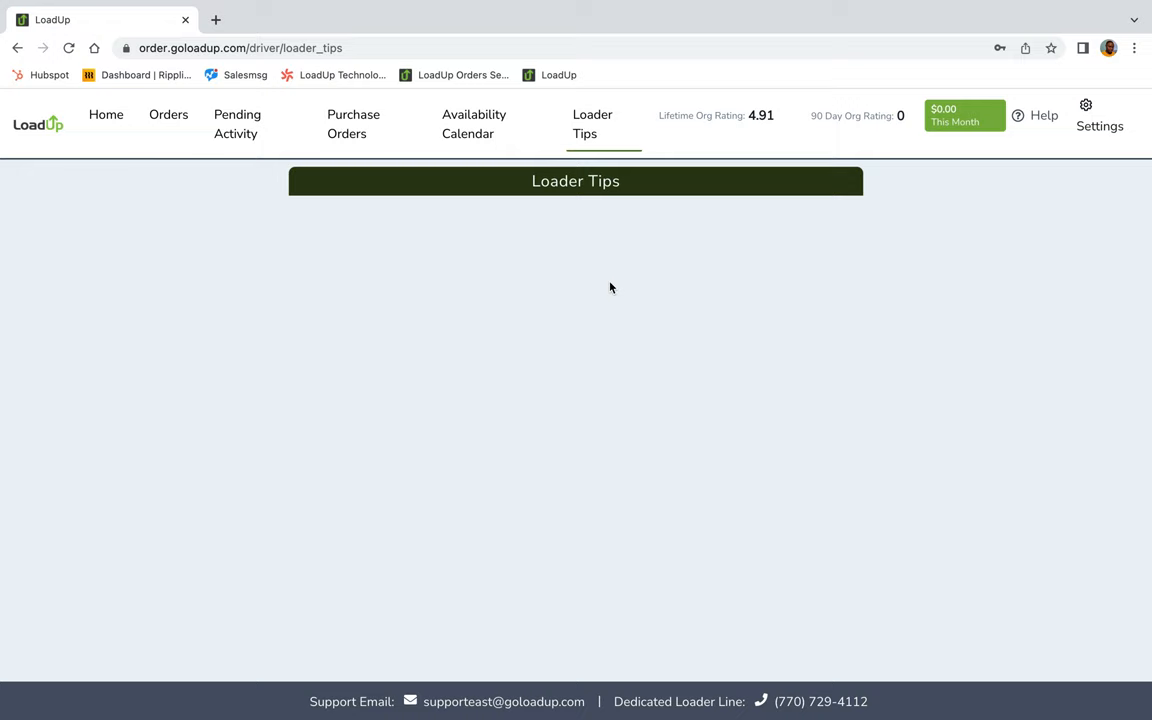
mouse_move(588, 148)
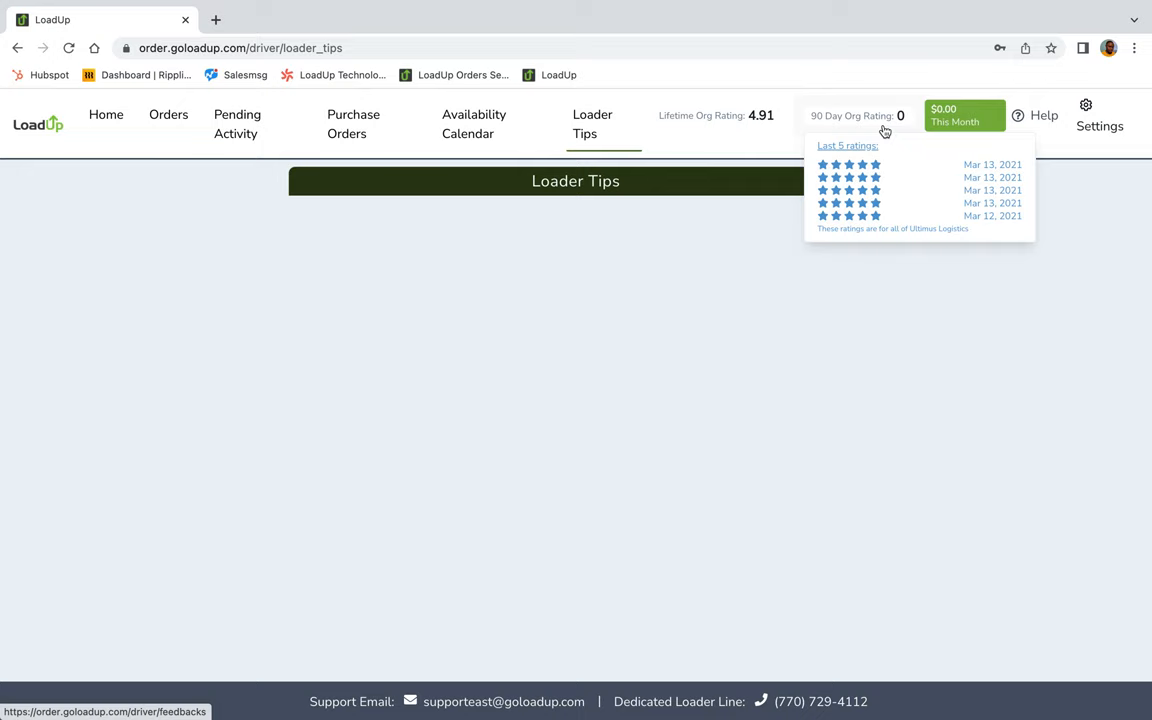
mouse_move(876, 192)
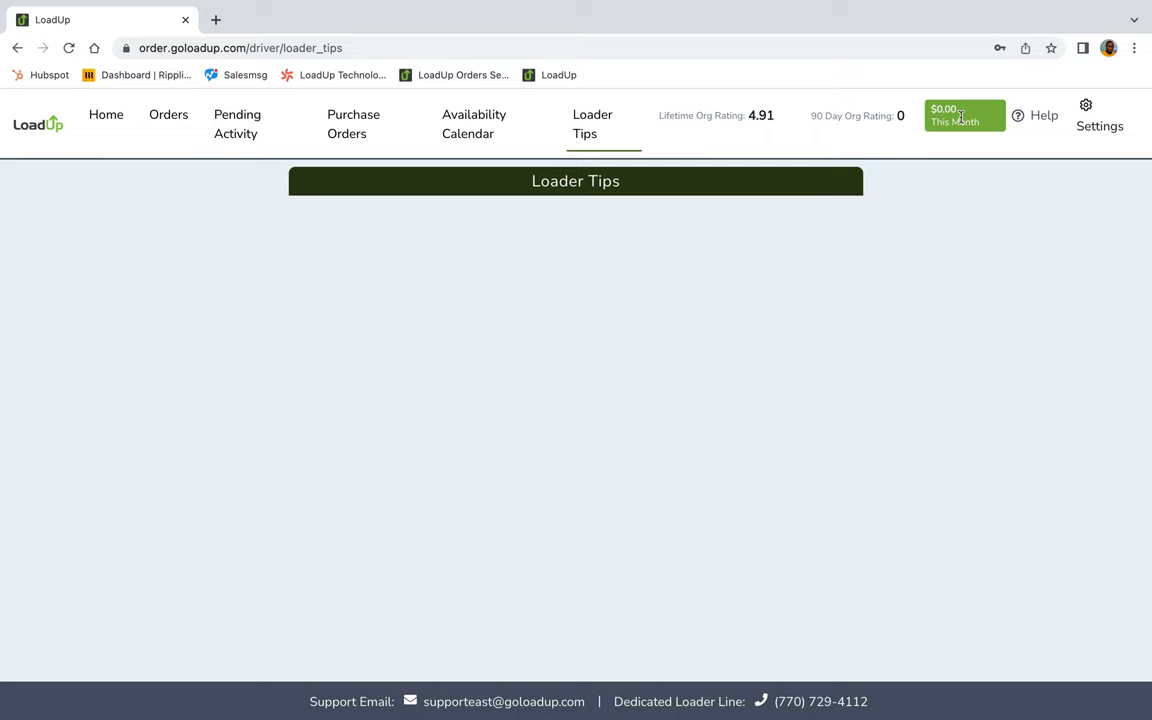
left_click(1100, 114)
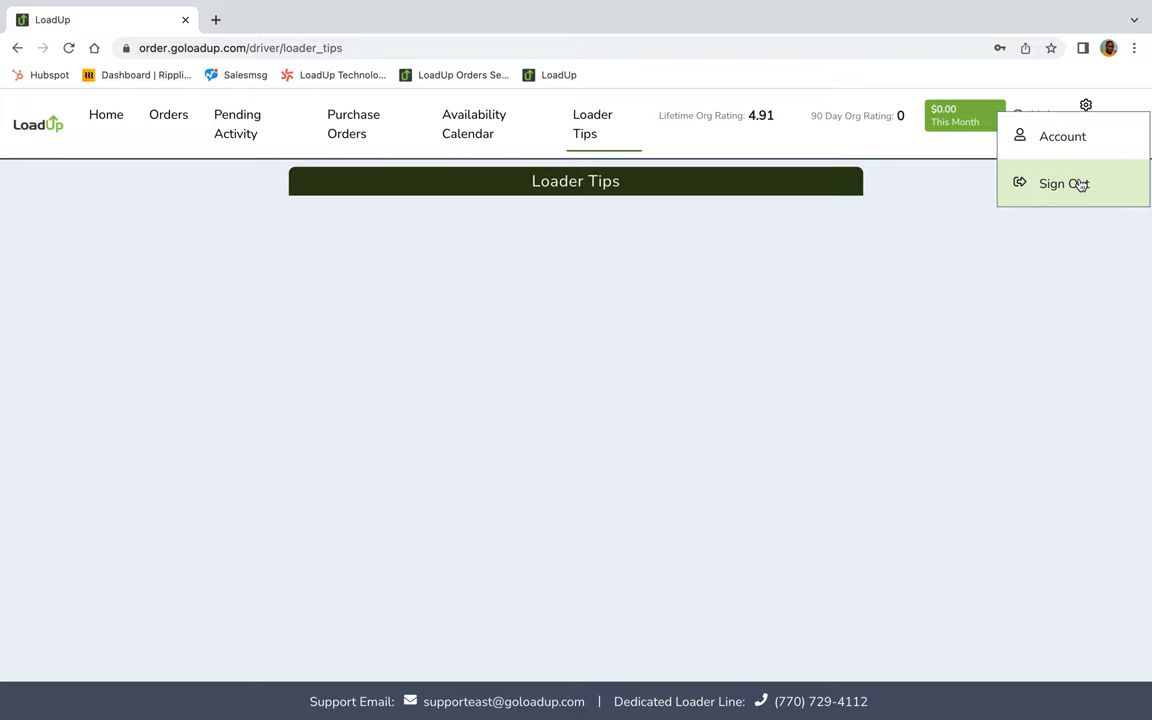